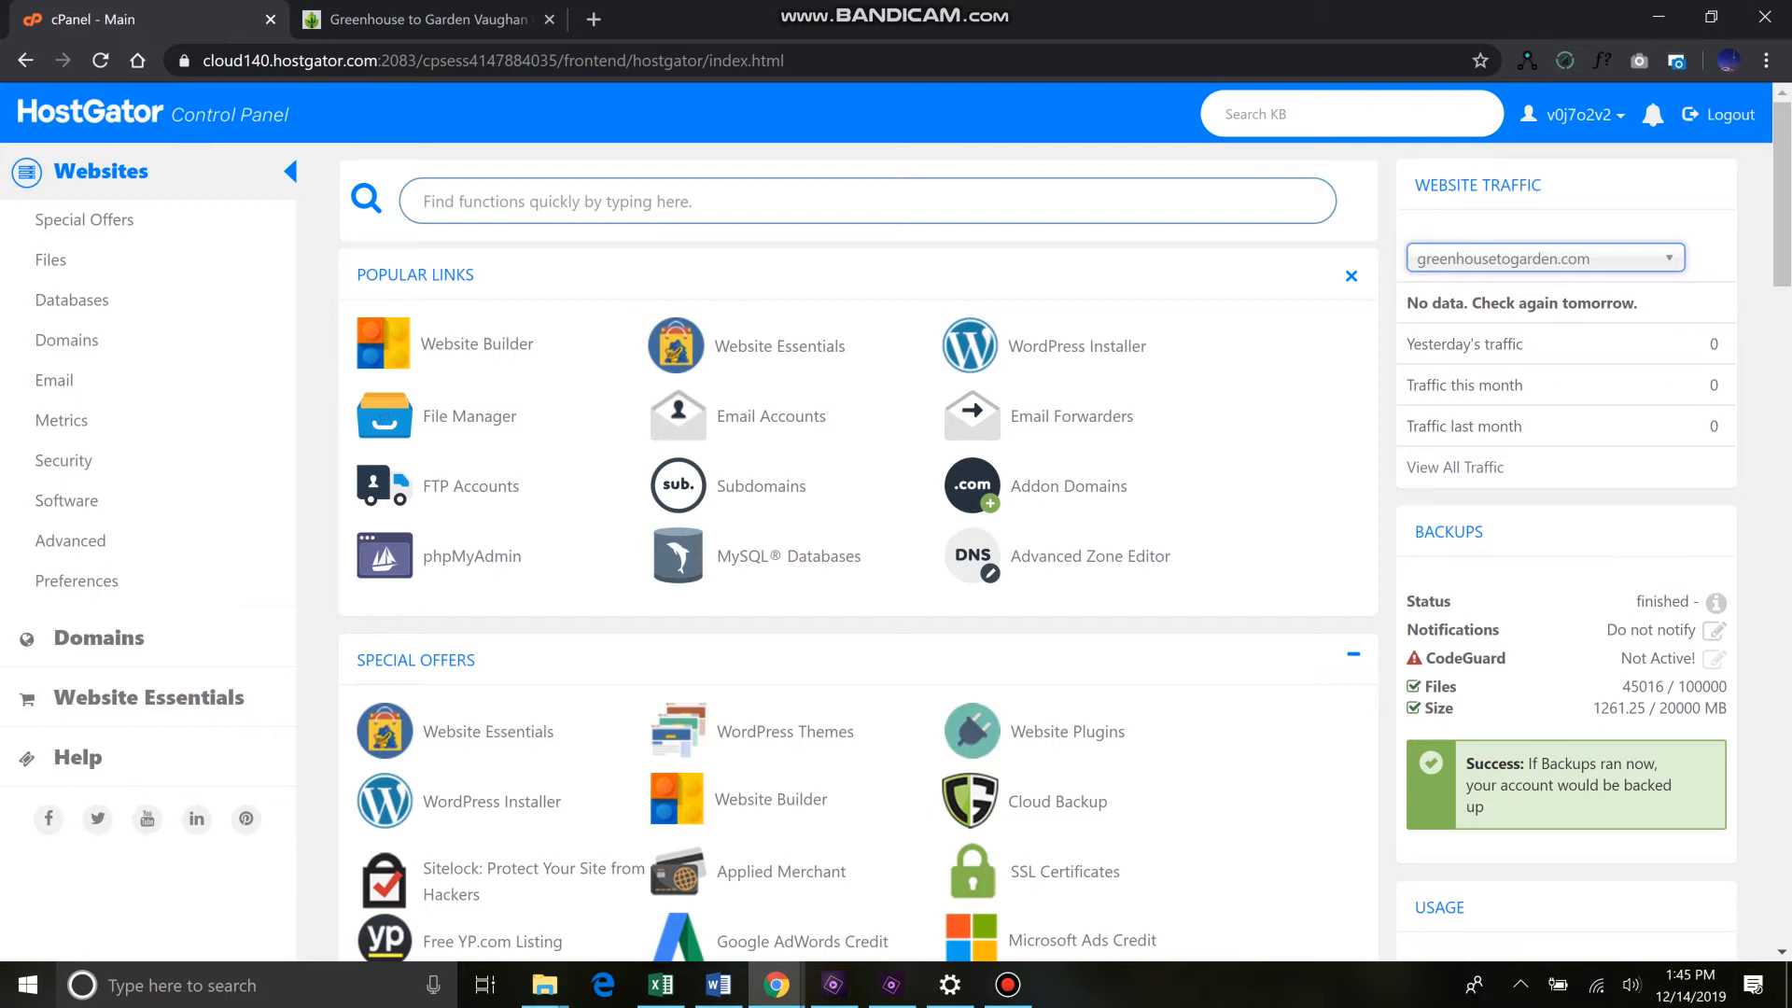
- View the live greenhousetogarden.ca site, then return to the cPanel Domains tools
{"action": "left_click", "coordinate": [424, 19]}
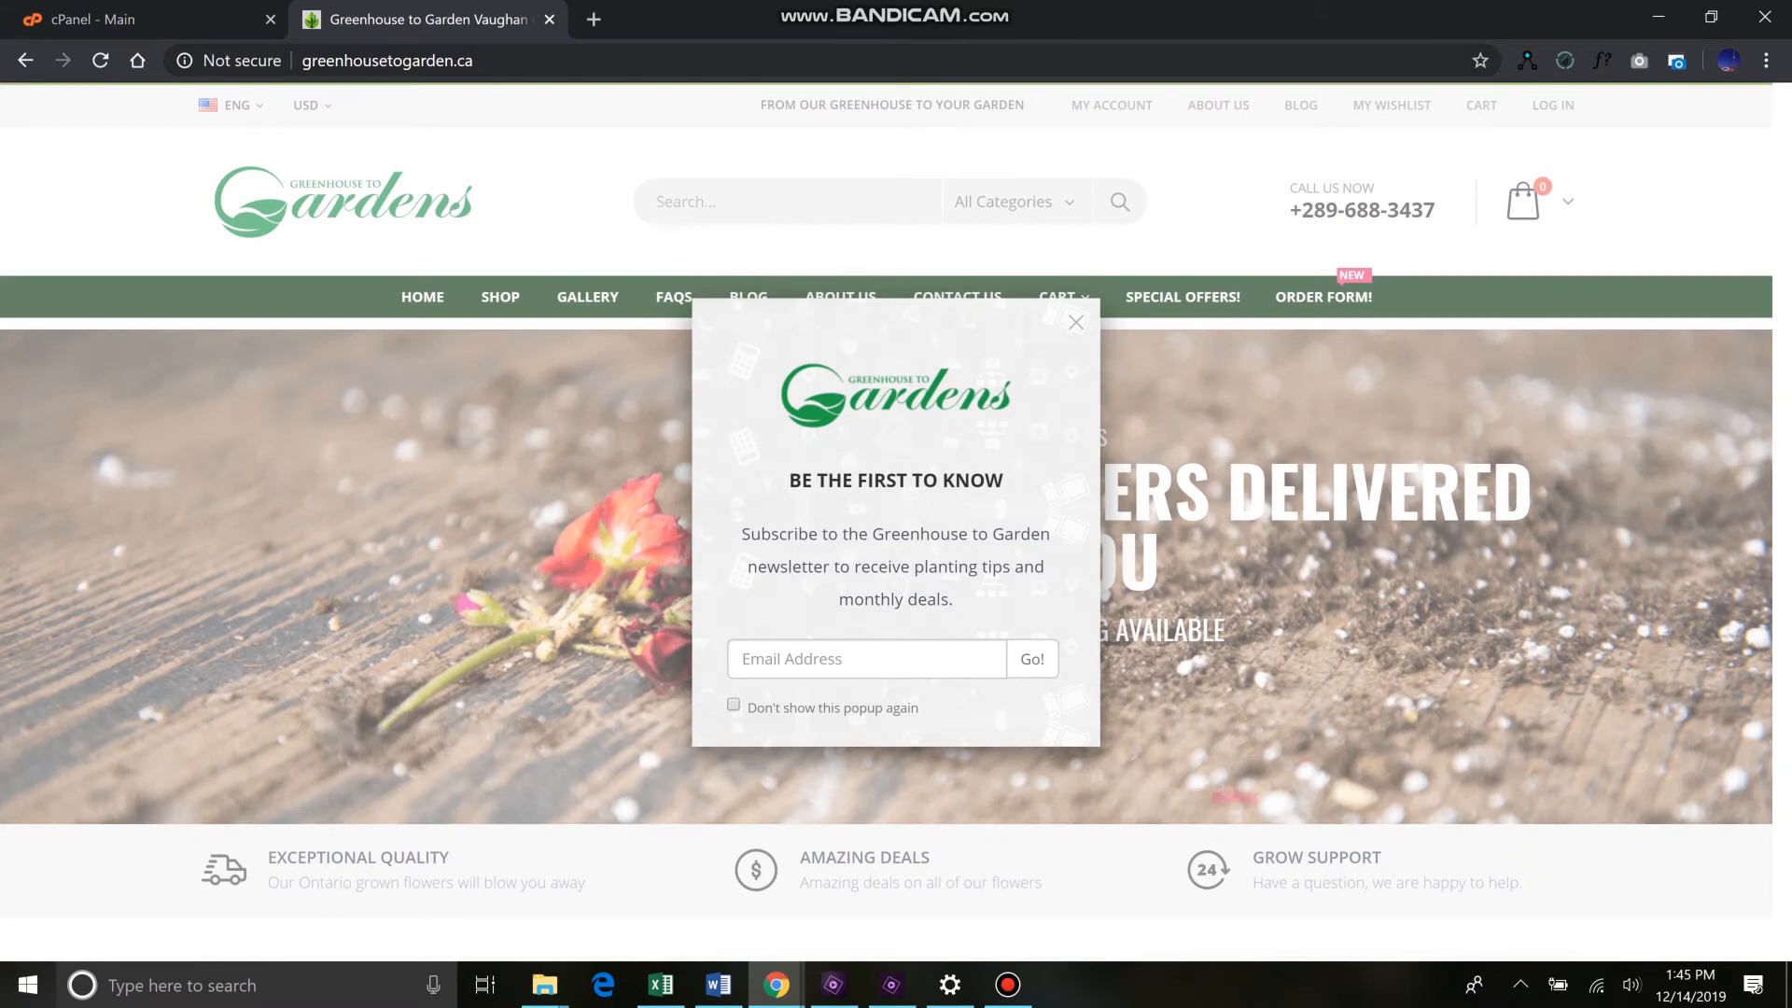
{"action": "left_click", "coordinate": [114, 19]}
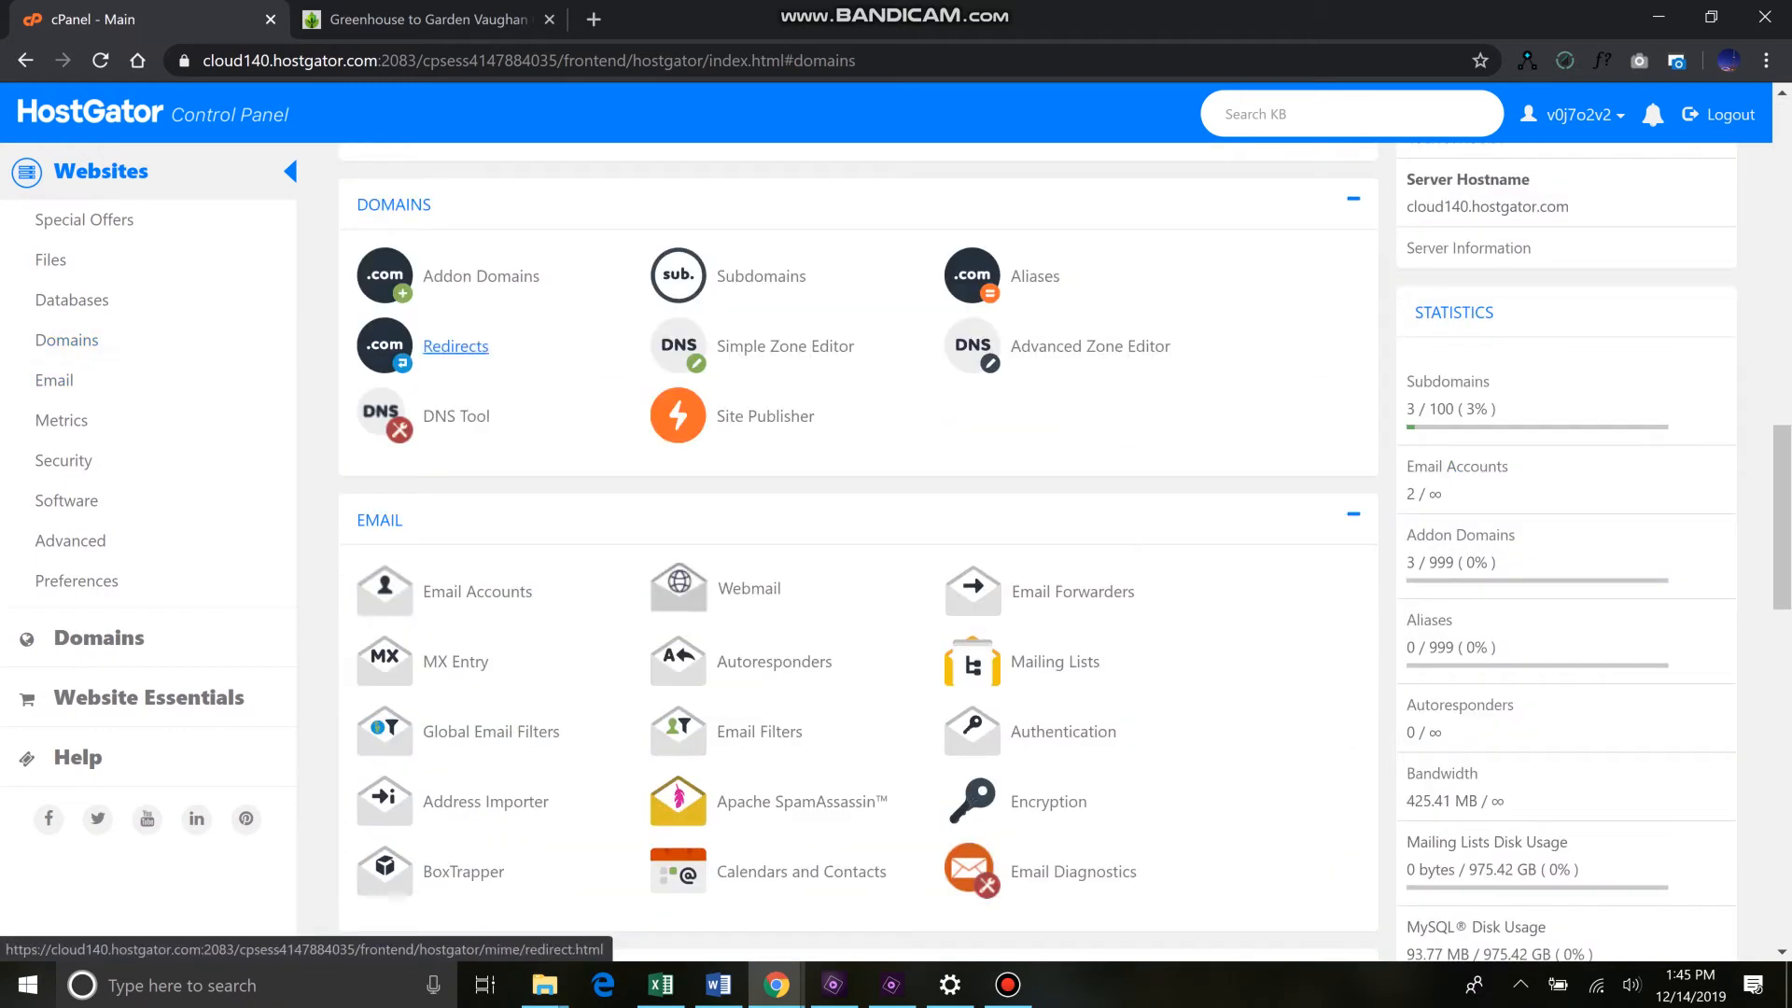
- Start a Permanent (301) redirect with greenhousetogarden.com as the source domain
{"action": "left_click", "coordinate": [455, 345]}
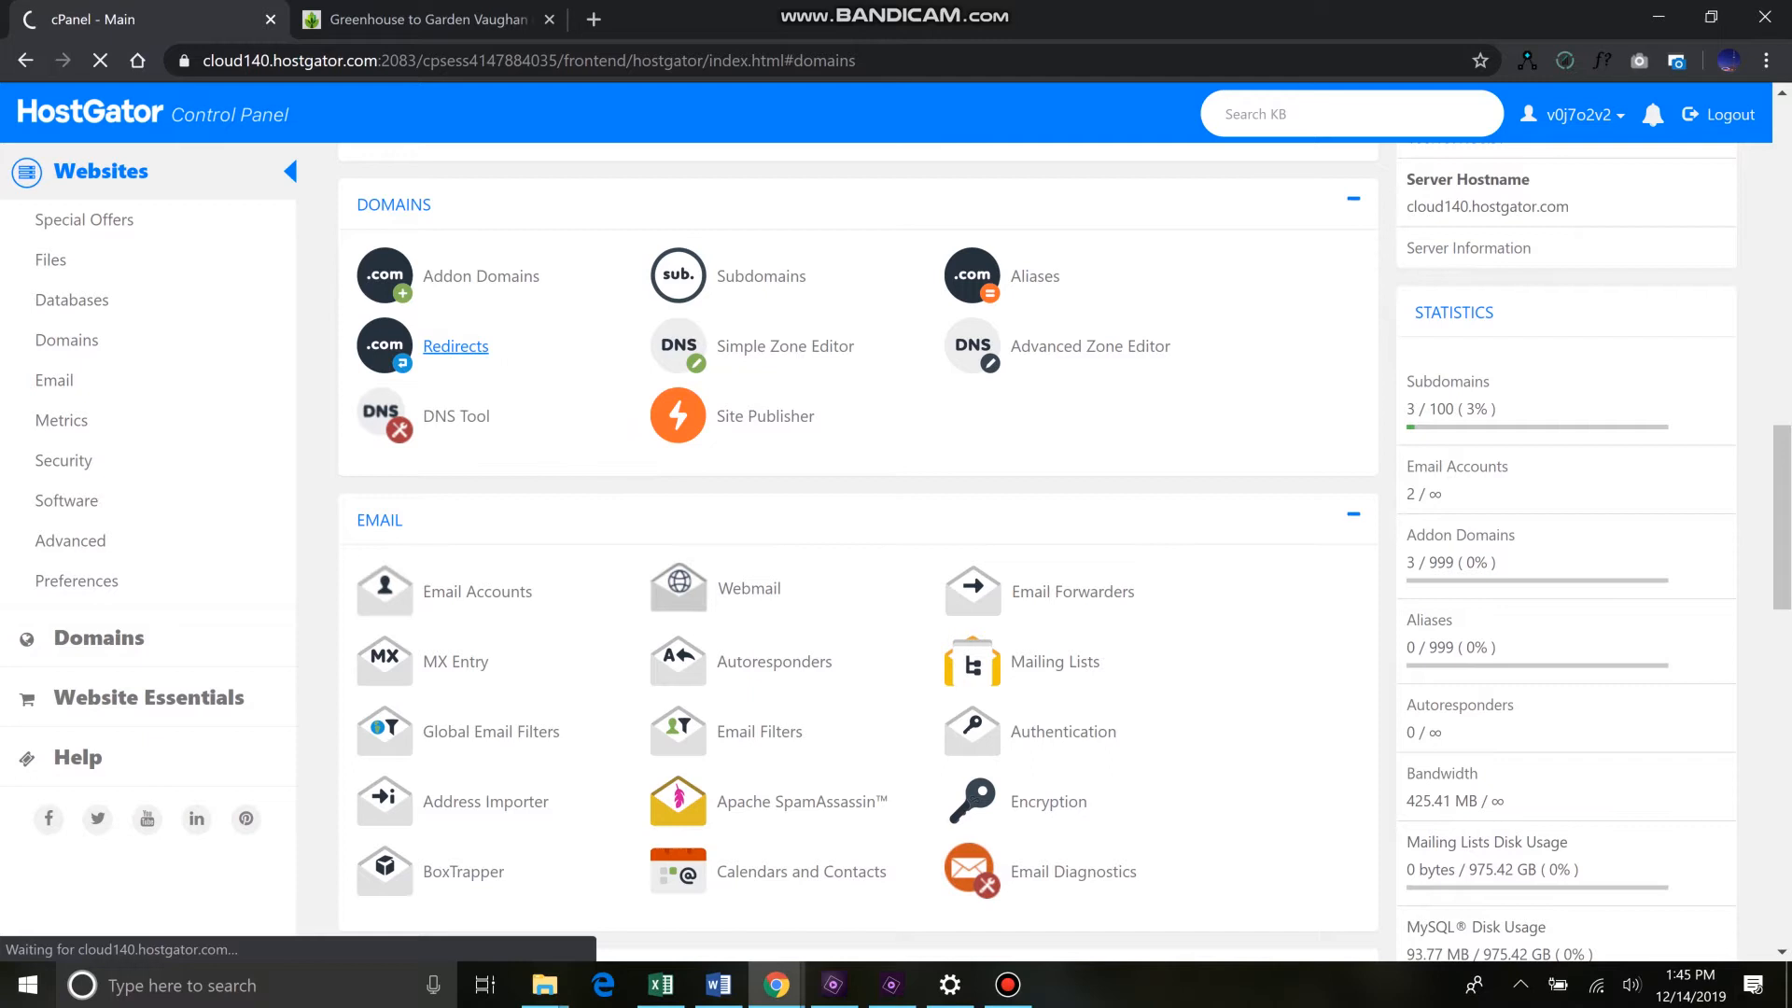
{"action": "left_click", "coordinate": [456, 345]}
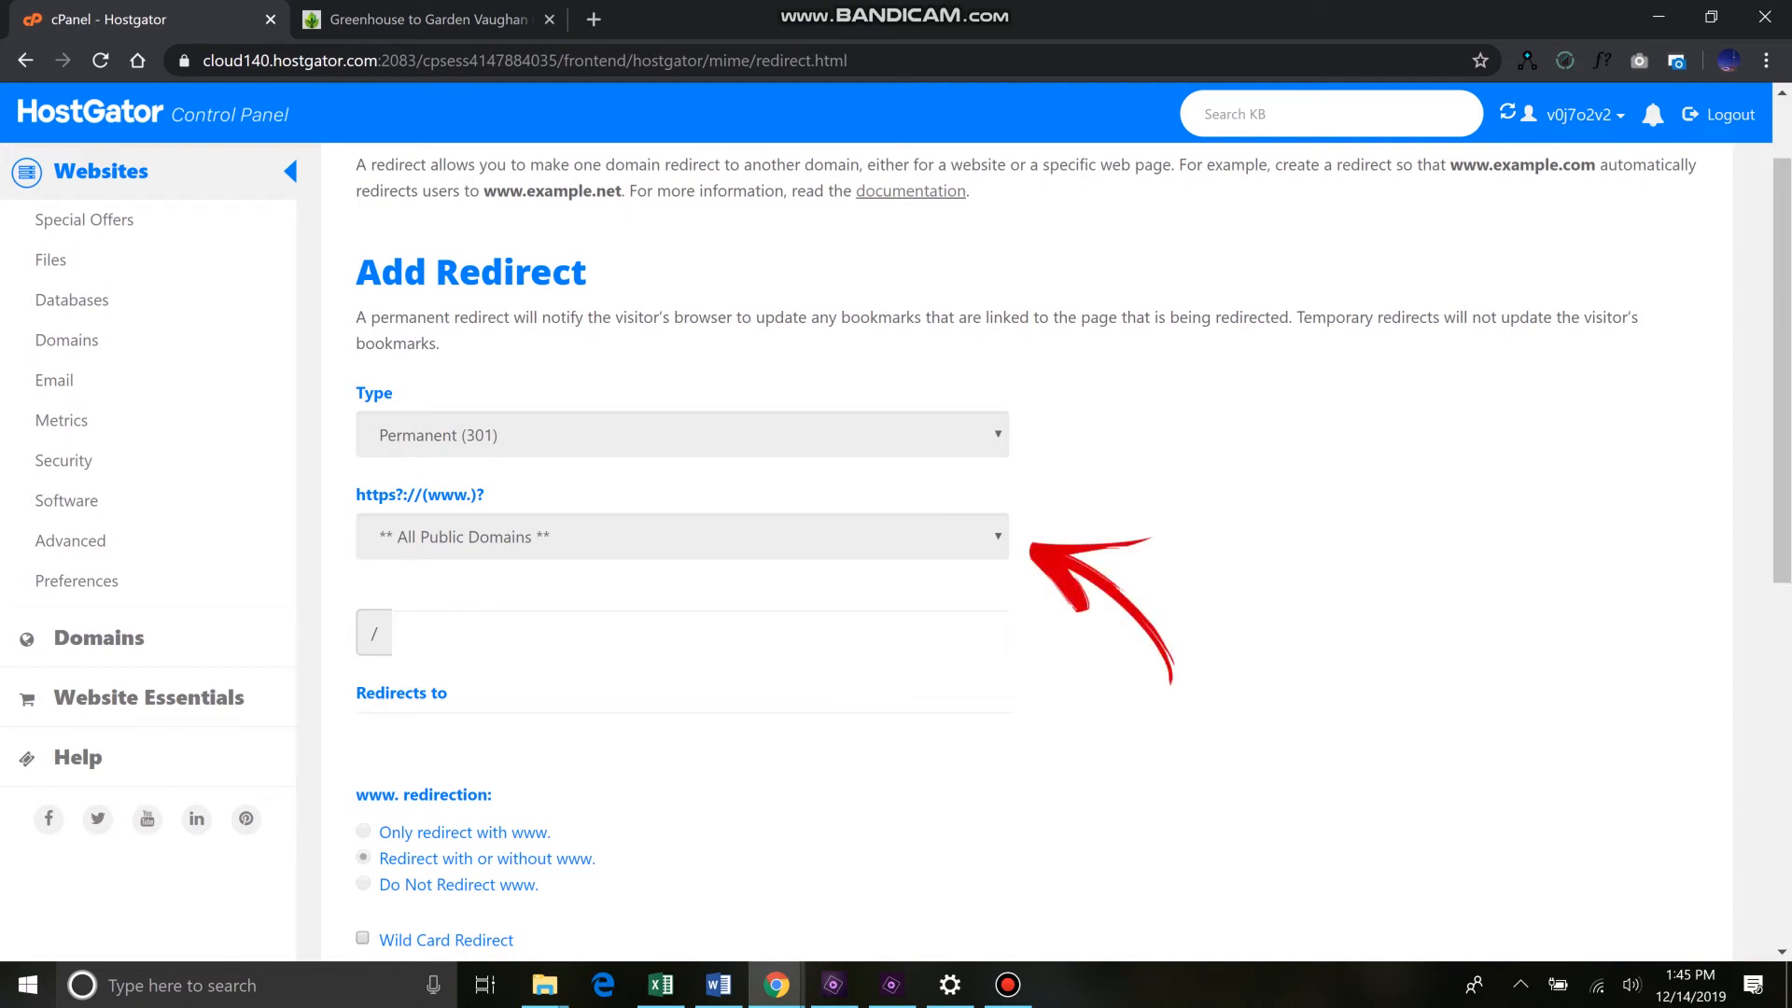
{"action": "left_click", "coordinate": [681, 536]}
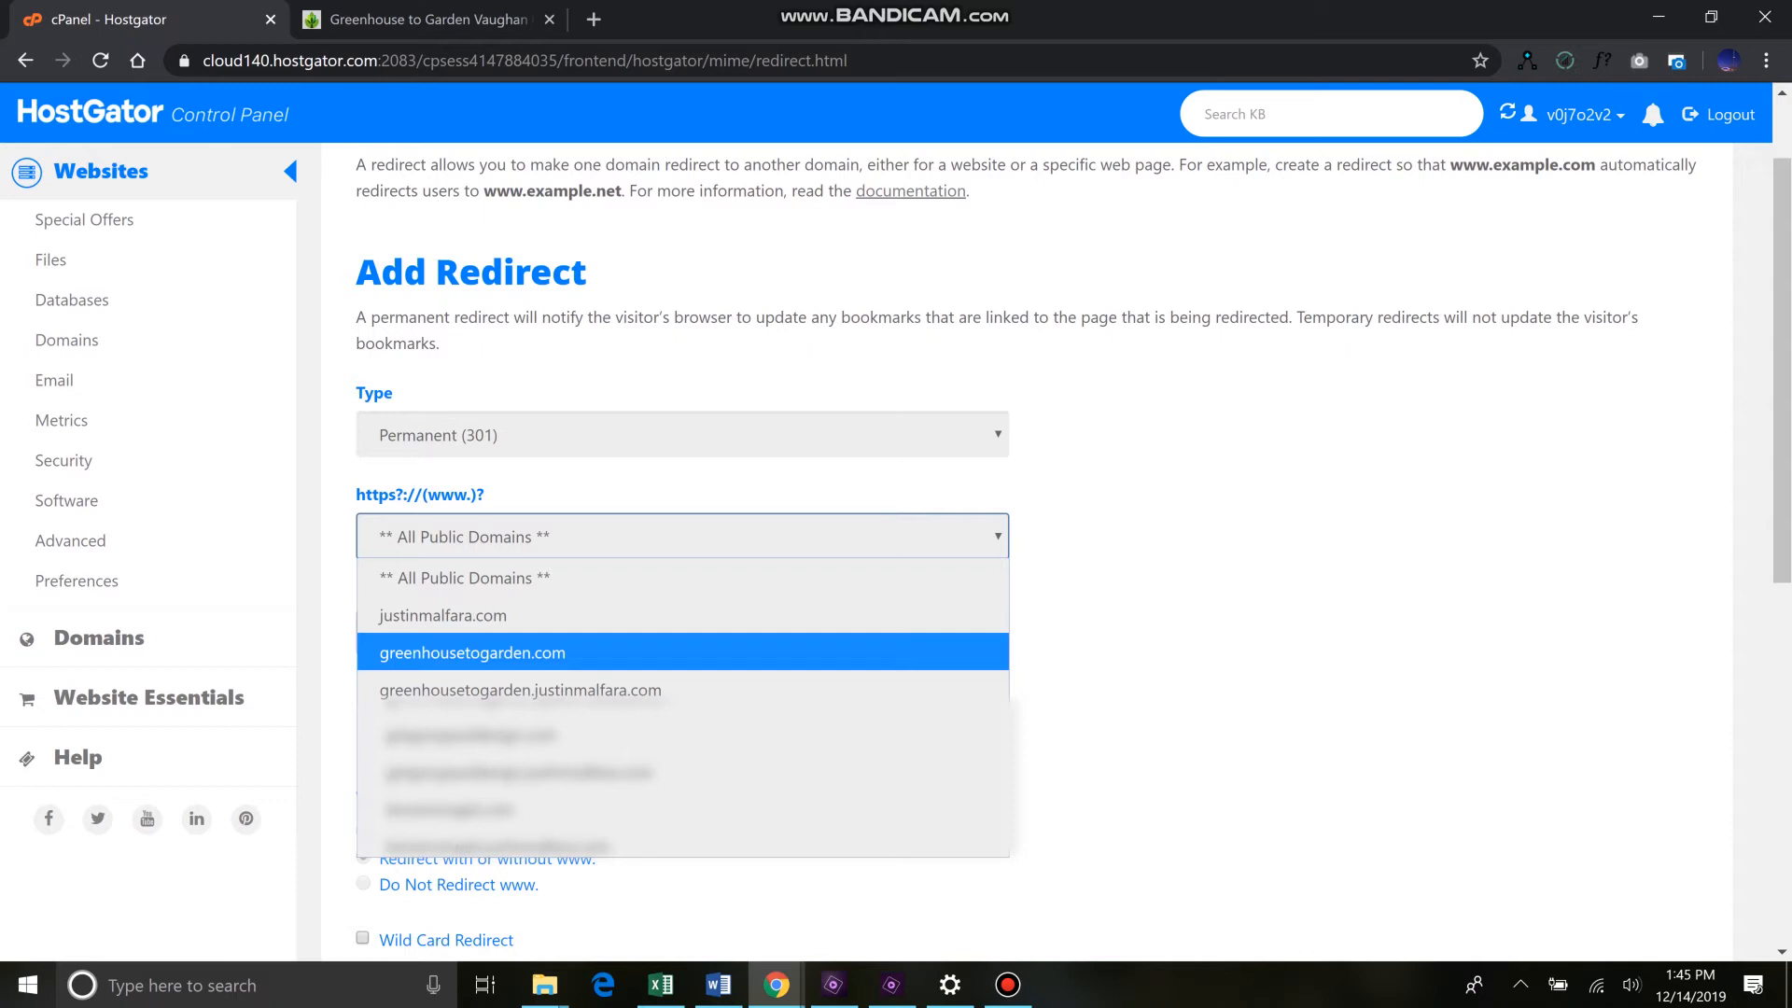
{"action": "left_click", "coordinate": [471, 654]}
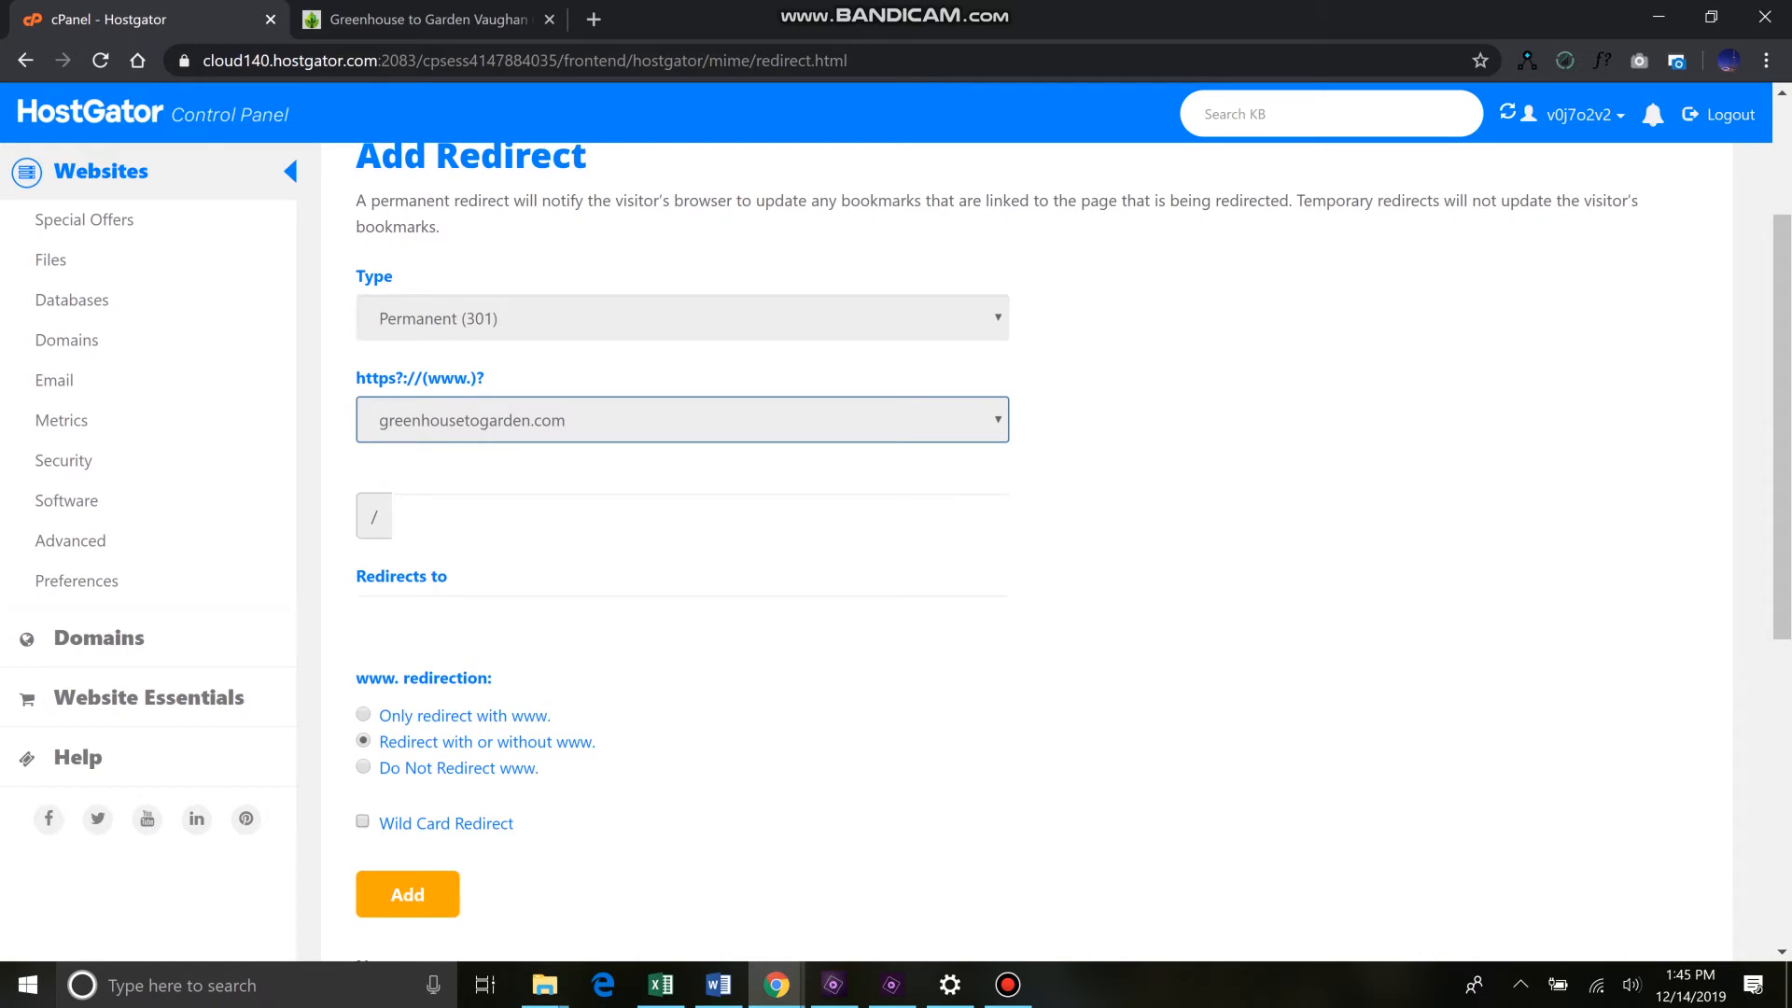
{"action": "left_click", "coordinate": [681, 618]}
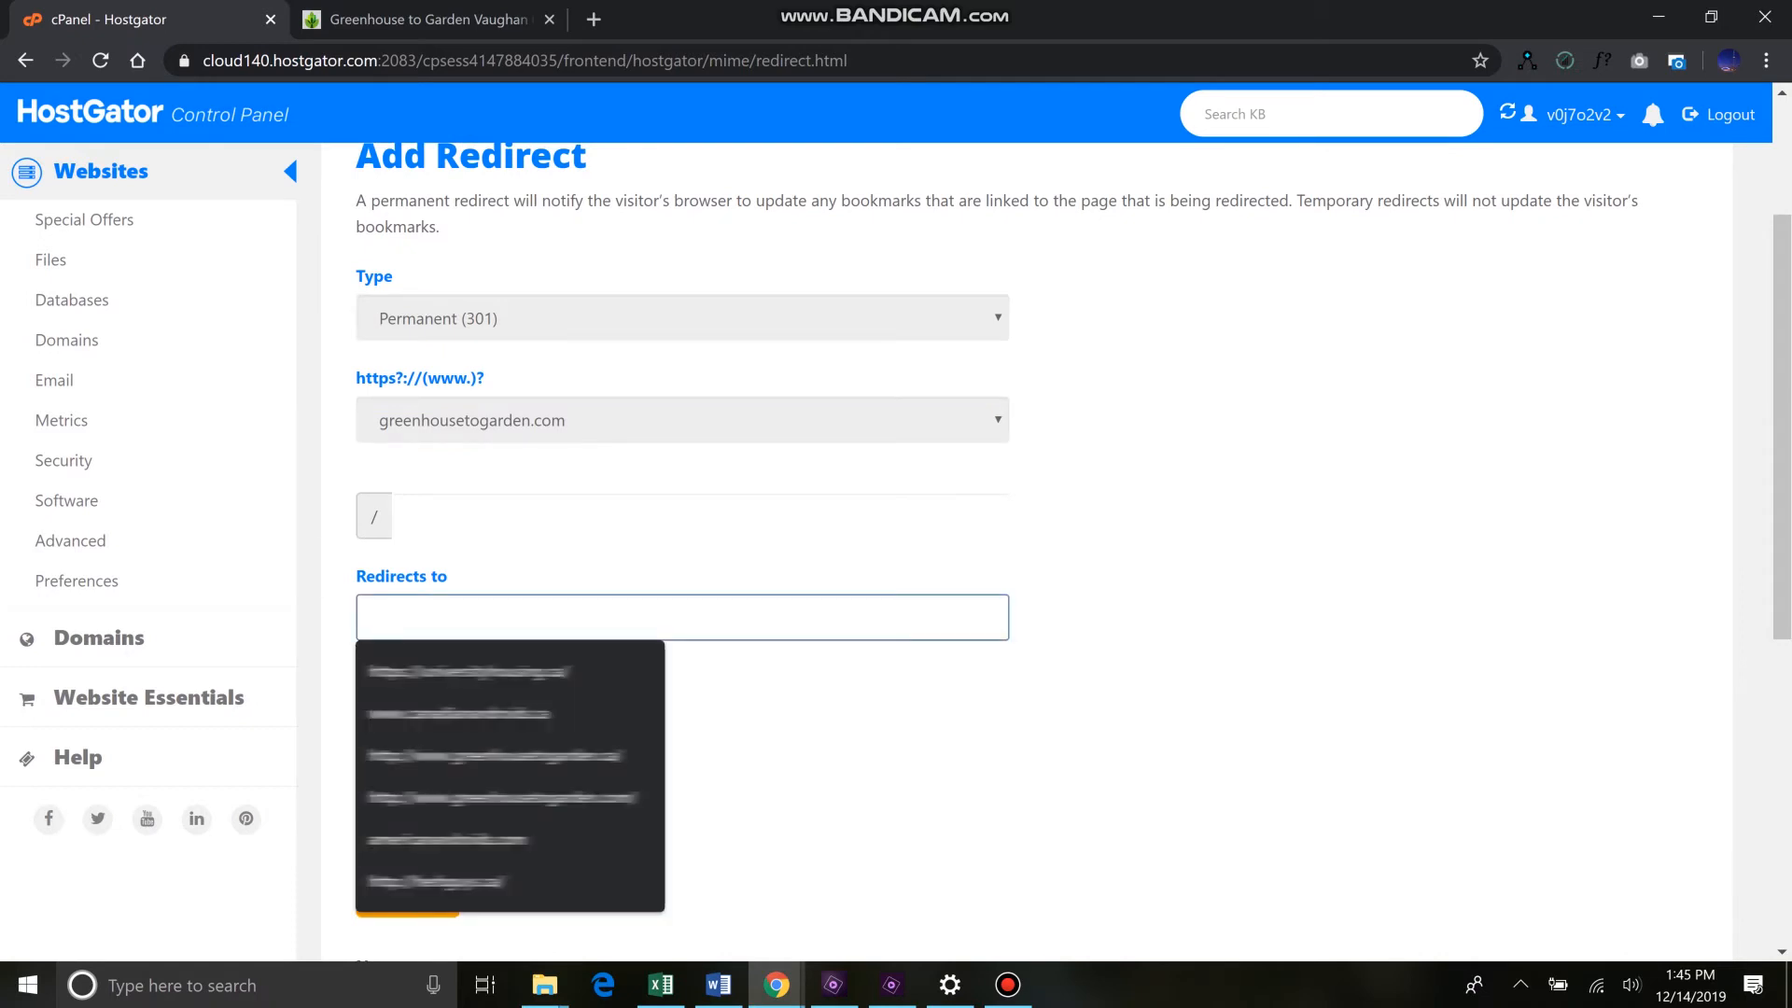
{"action": "type", "text": "http://www.greenhousetogarden.ca/"}
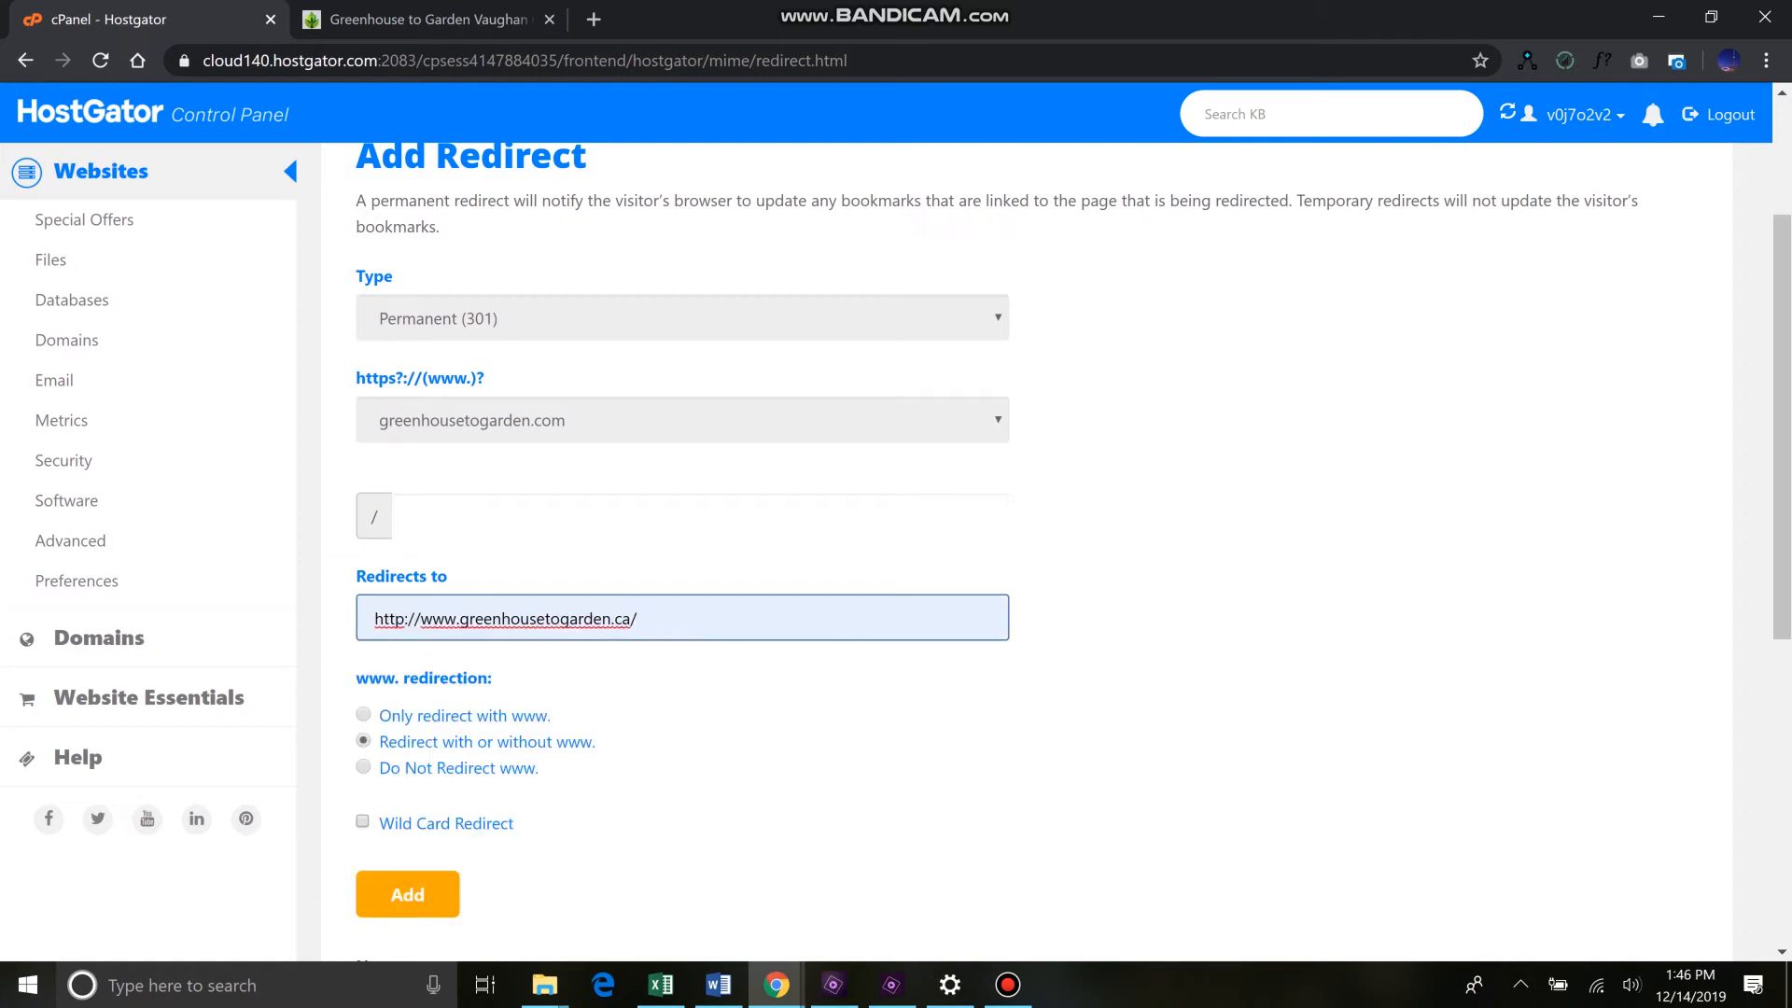
{"action": "double_click", "coordinate": [396, 618]}
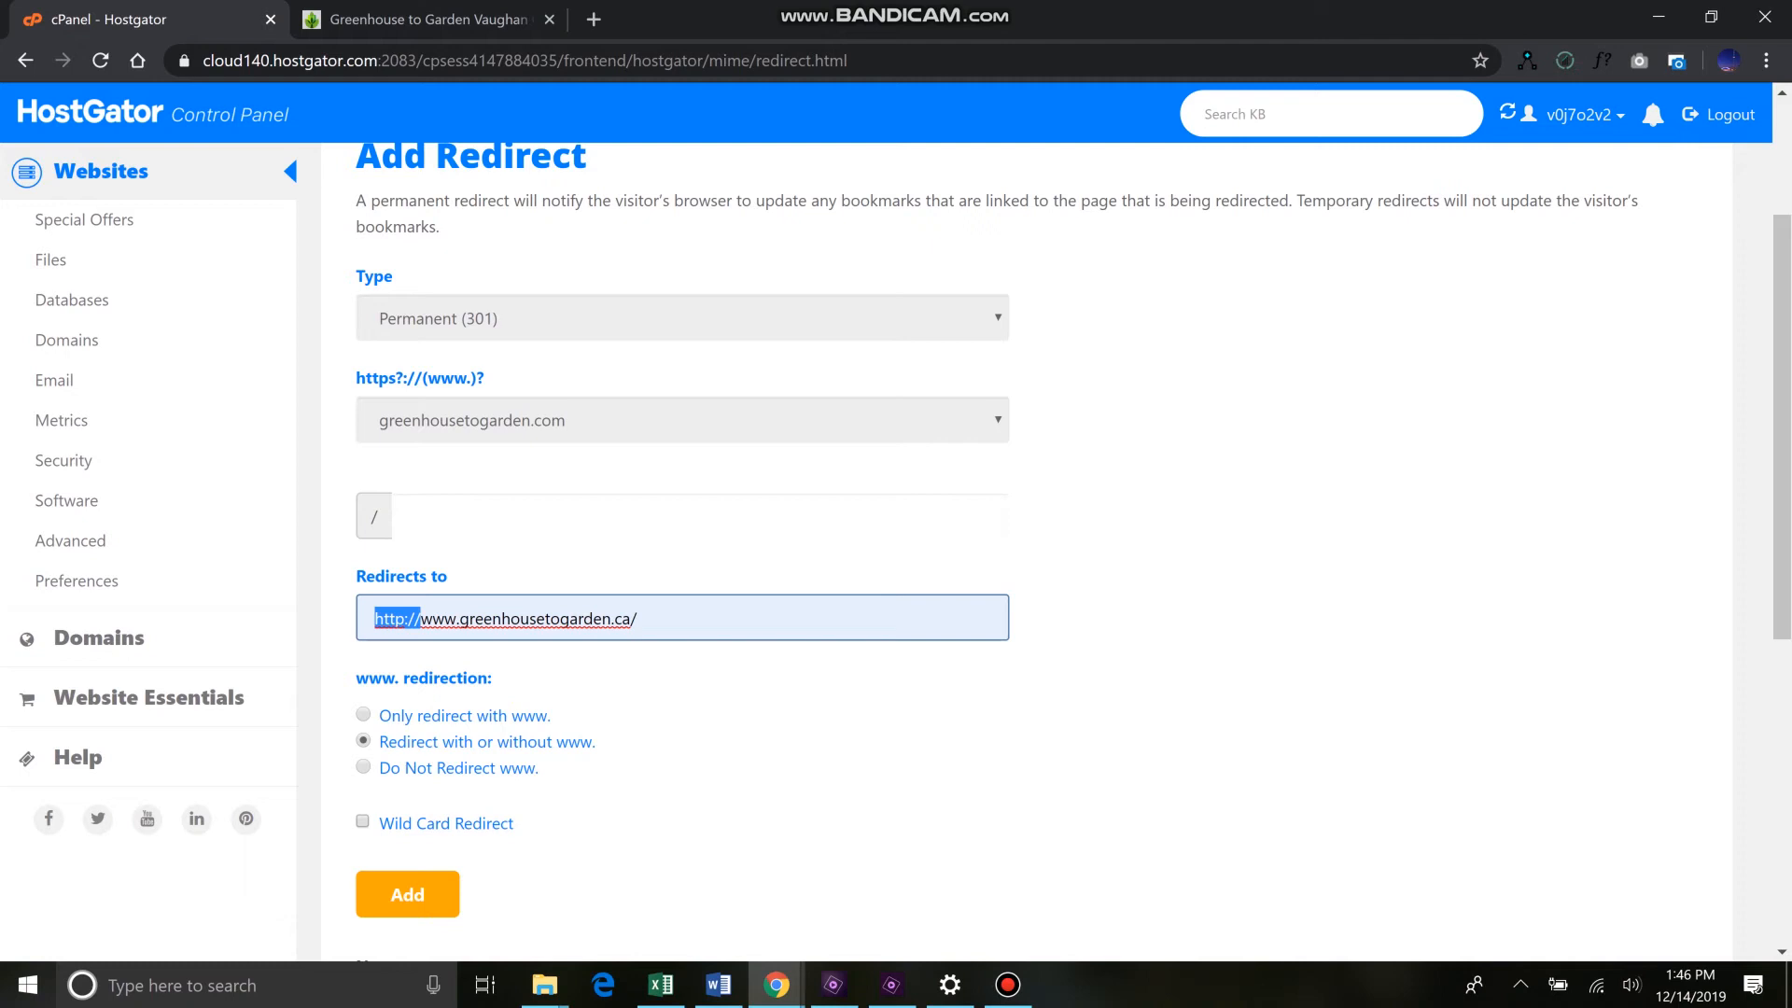
{"action": "scroll", "scroll_direction": "down", "scroll_amount": 3}
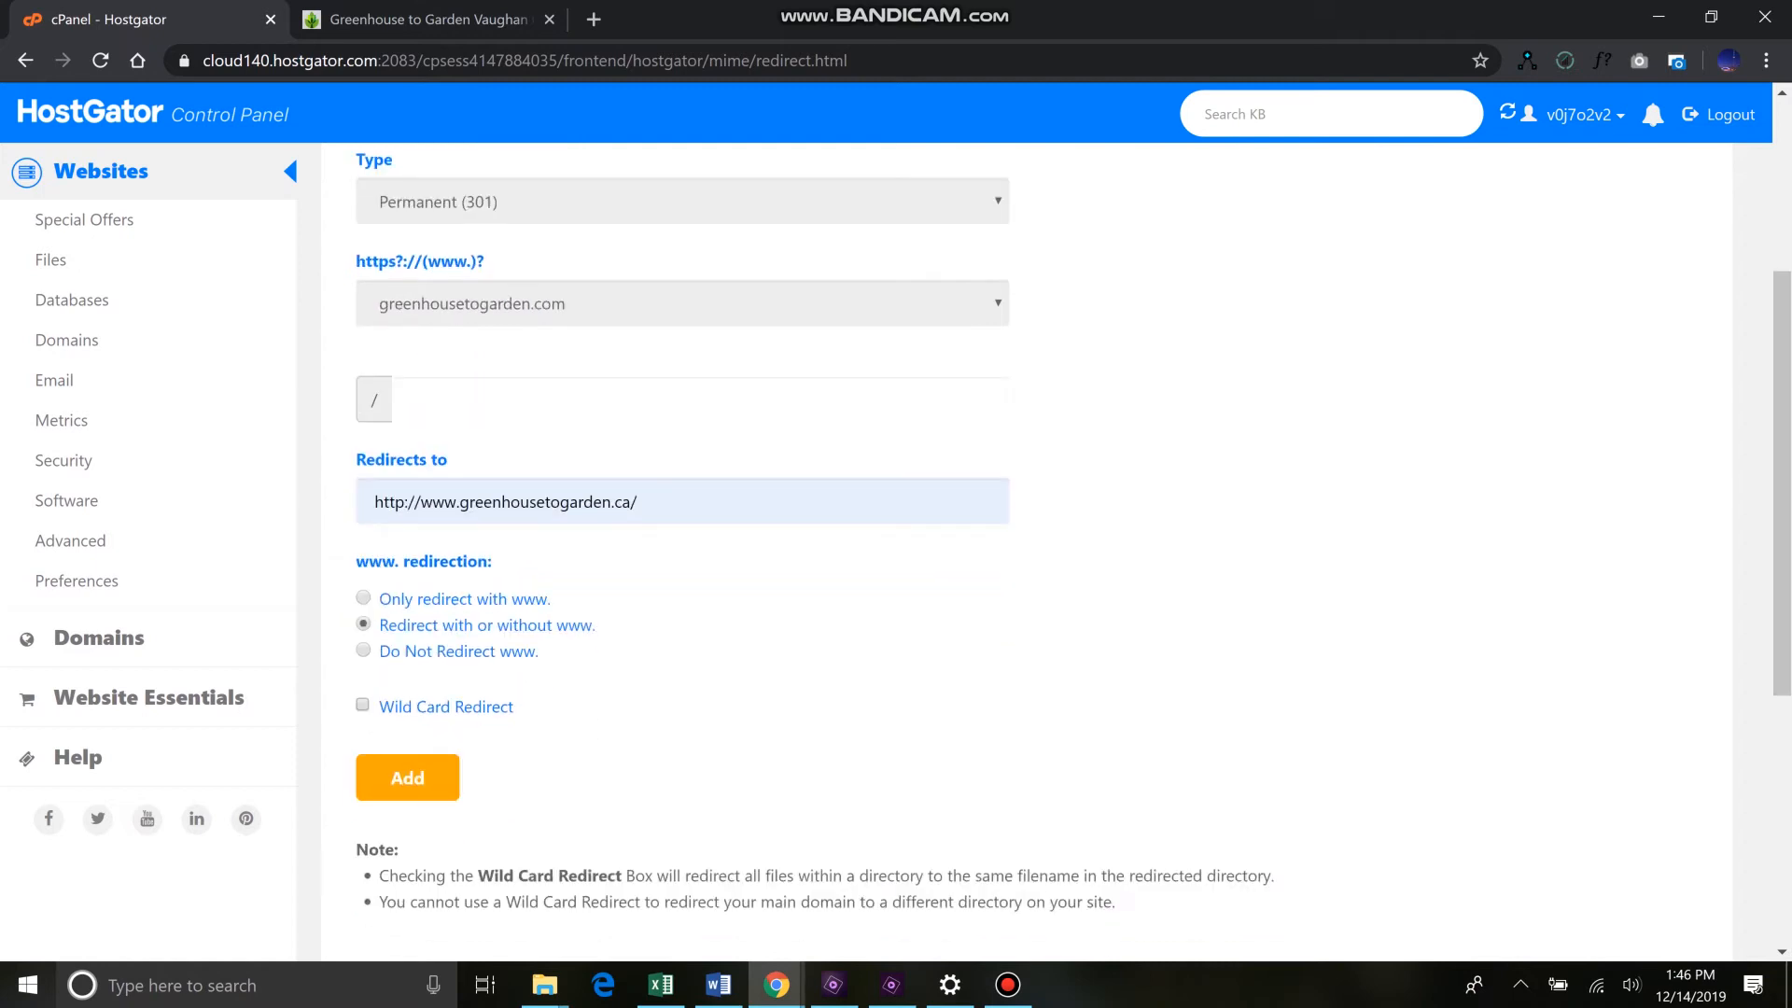
{"action": "scroll", "scroll_direction": "down", "scroll_amount": 3}
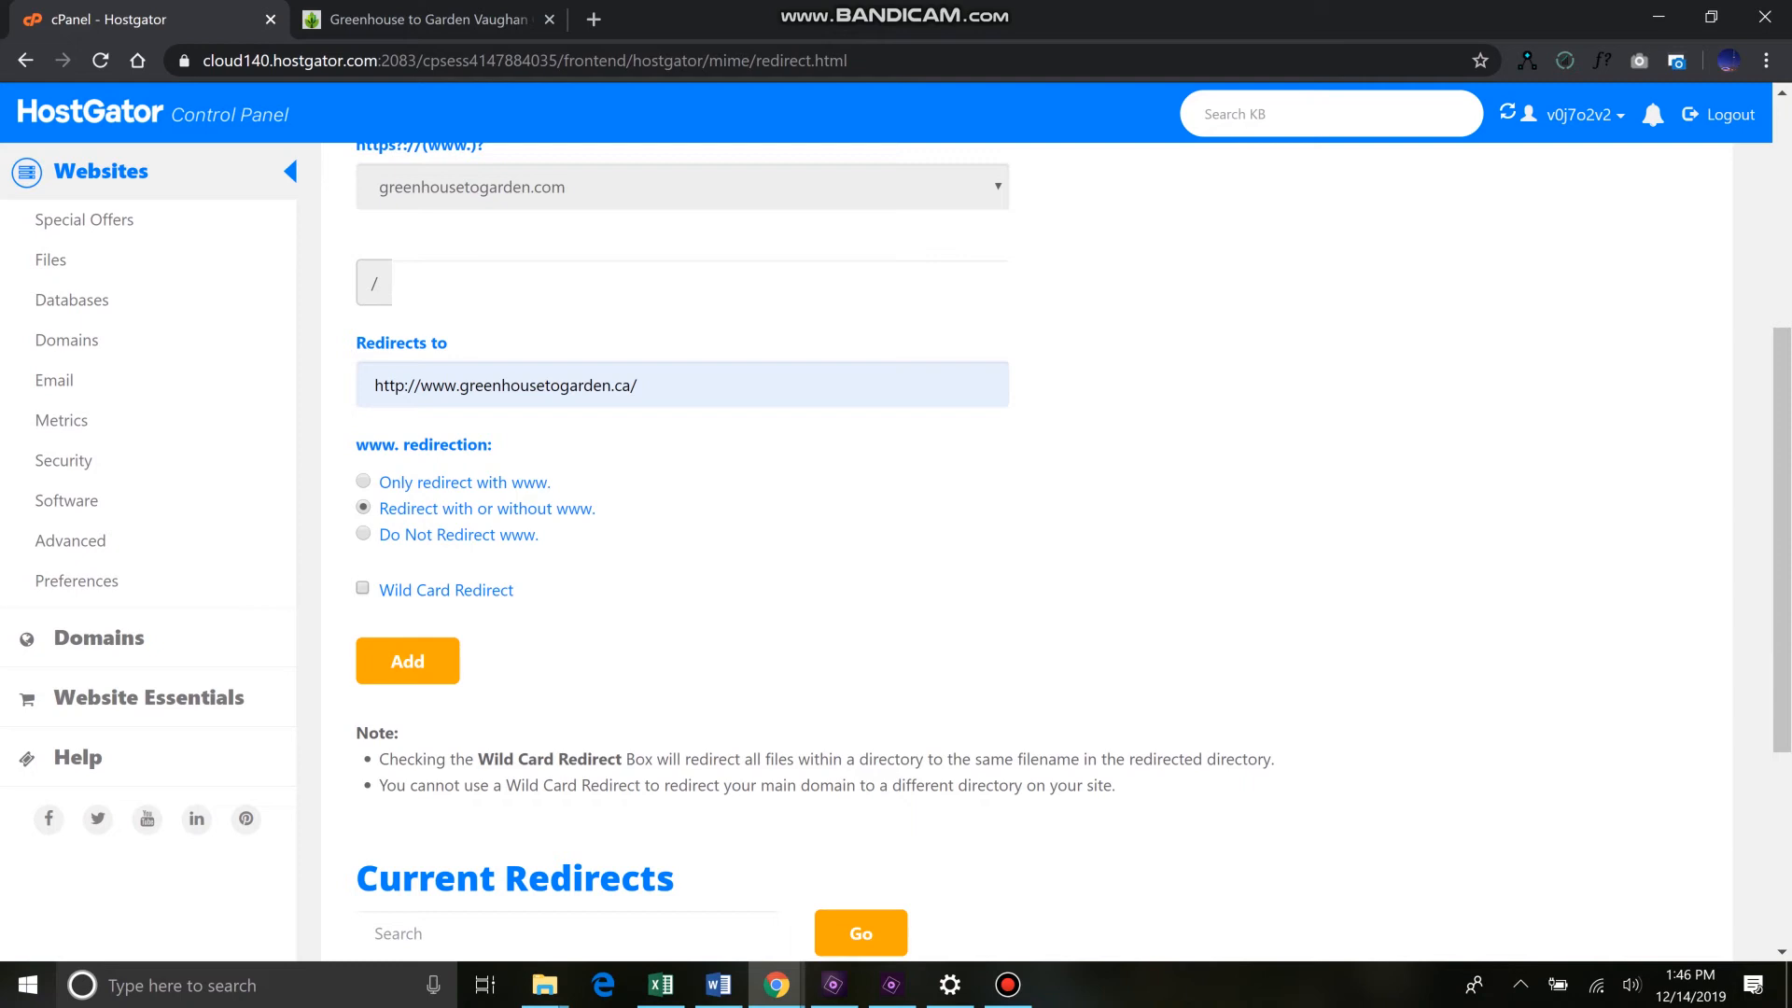
{"action": "scroll", "scroll_direction": "down", "scroll_amount": 3}
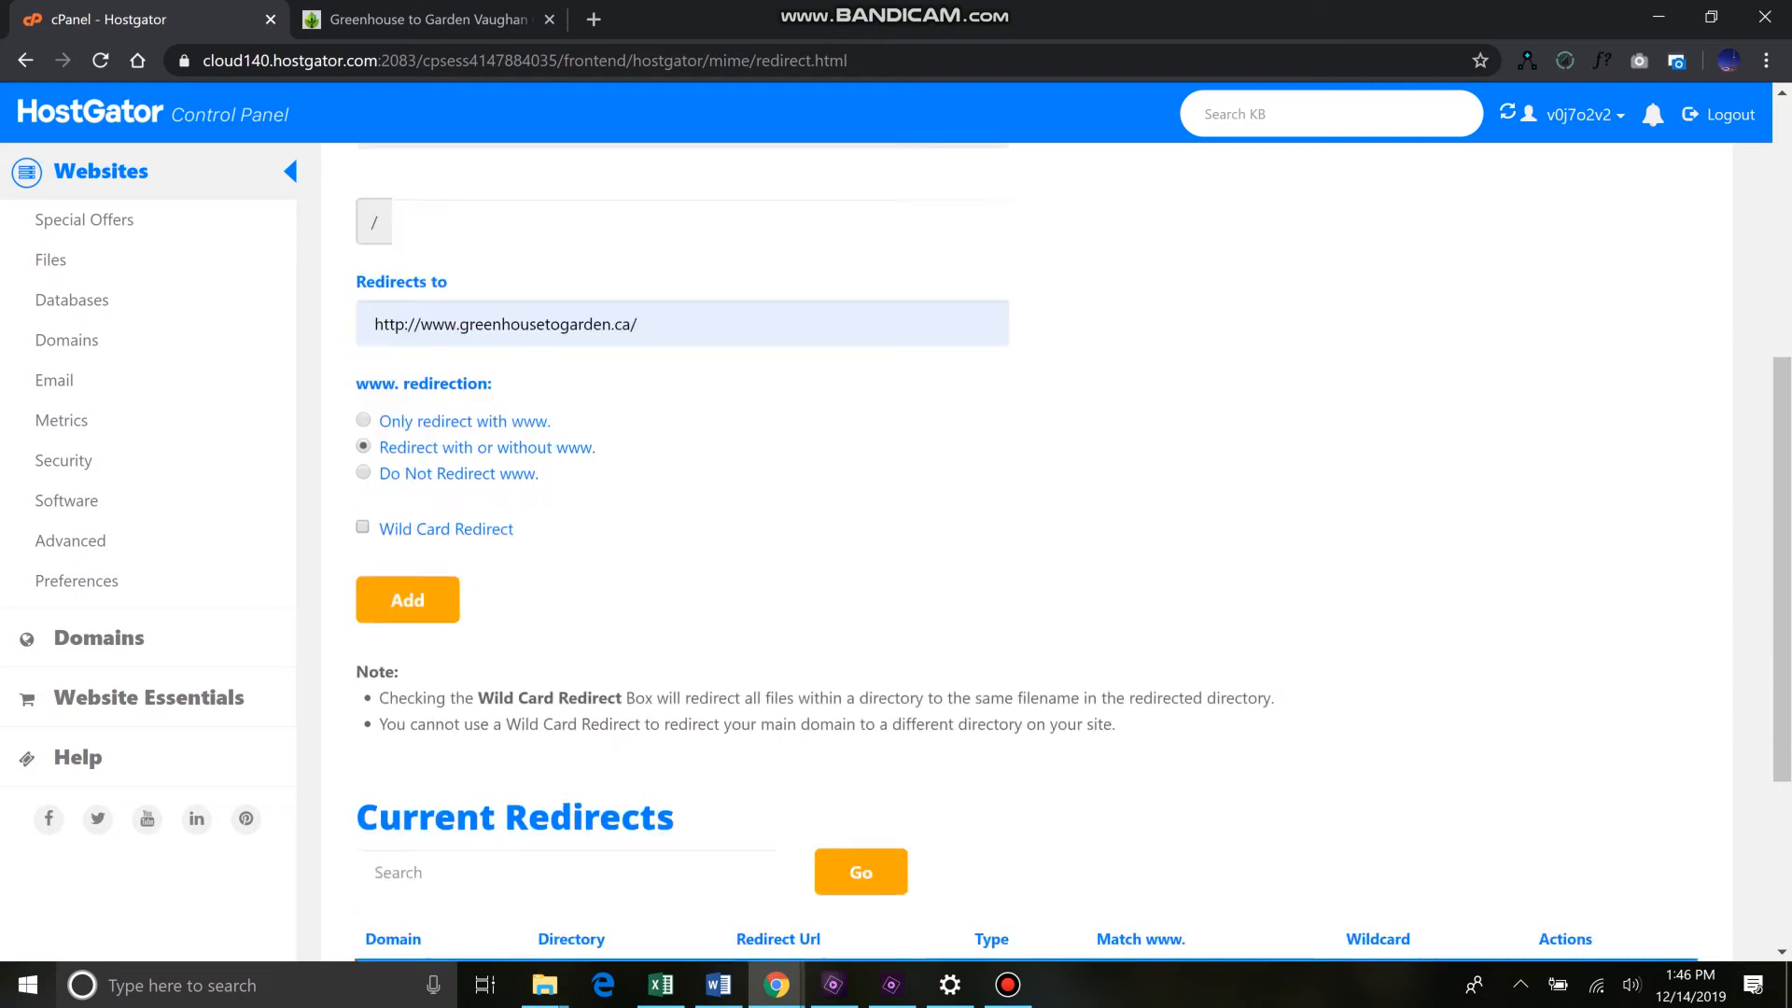
{"action": "left_click", "coordinate": [407, 599]}
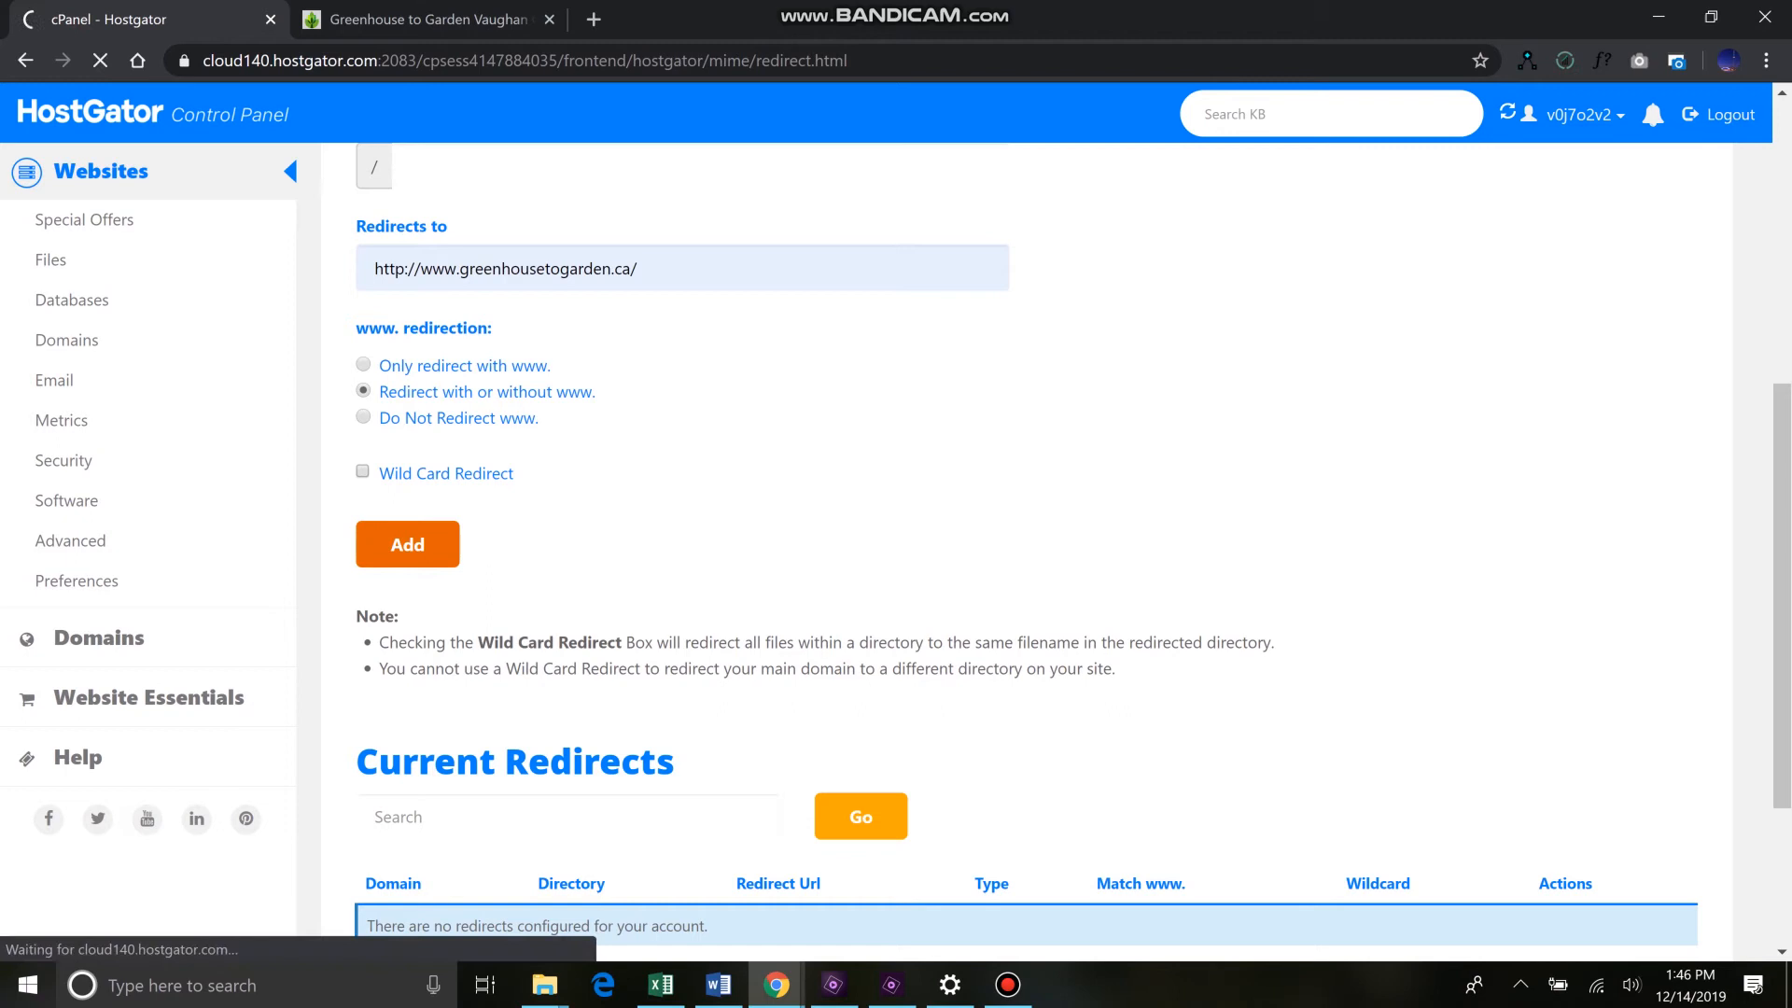
{"action": "left_click", "coordinate": [407, 544]}
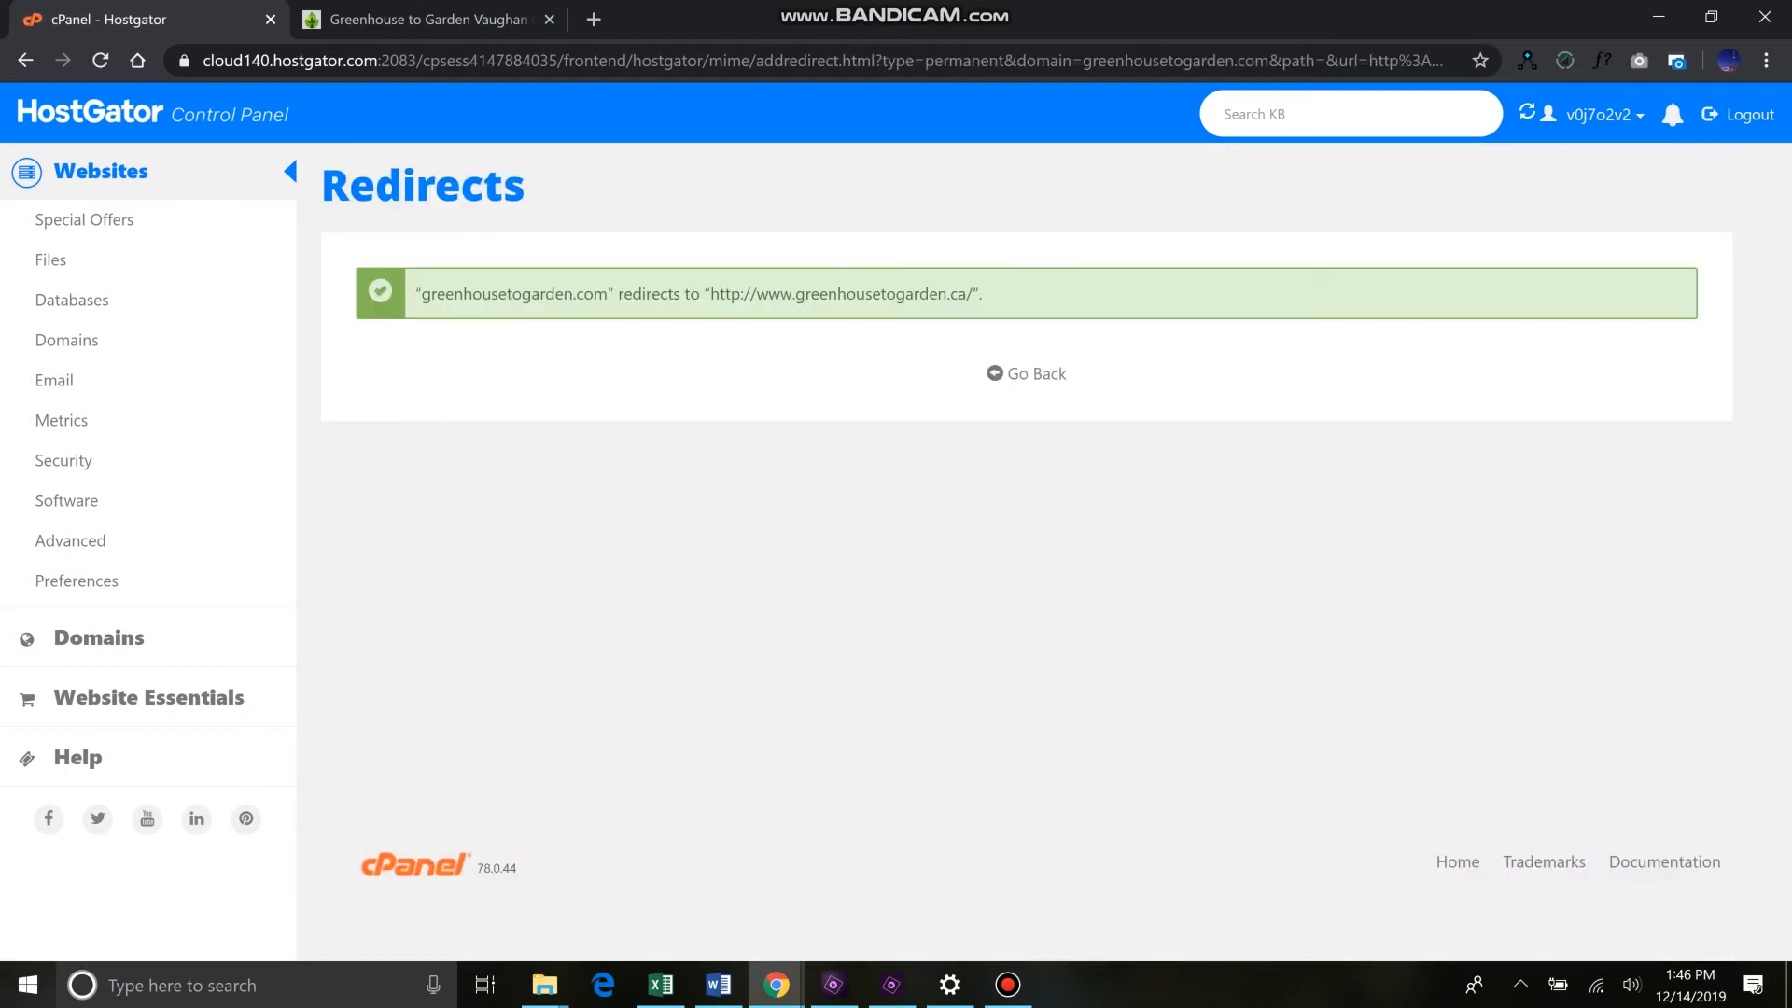
{"action": "left_click", "coordinate": [1025, 374]}
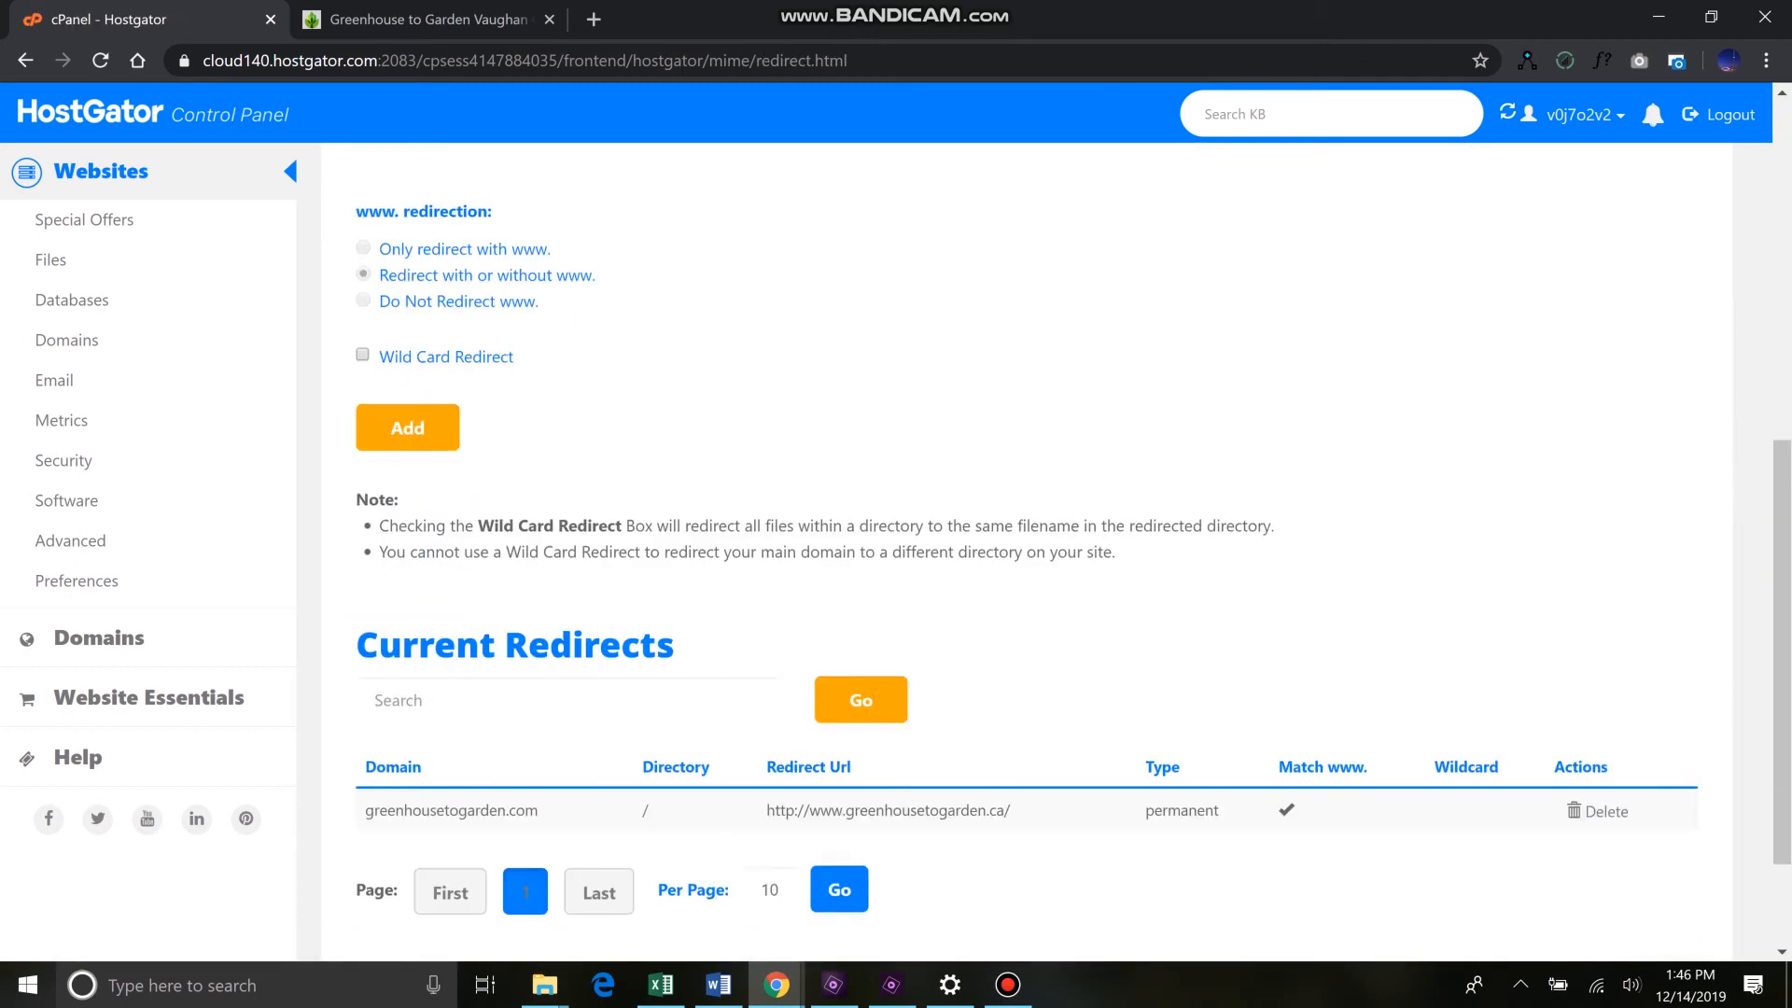
{"action": "scroll", "scroll_direction": "down", "scroll_amount": 3}
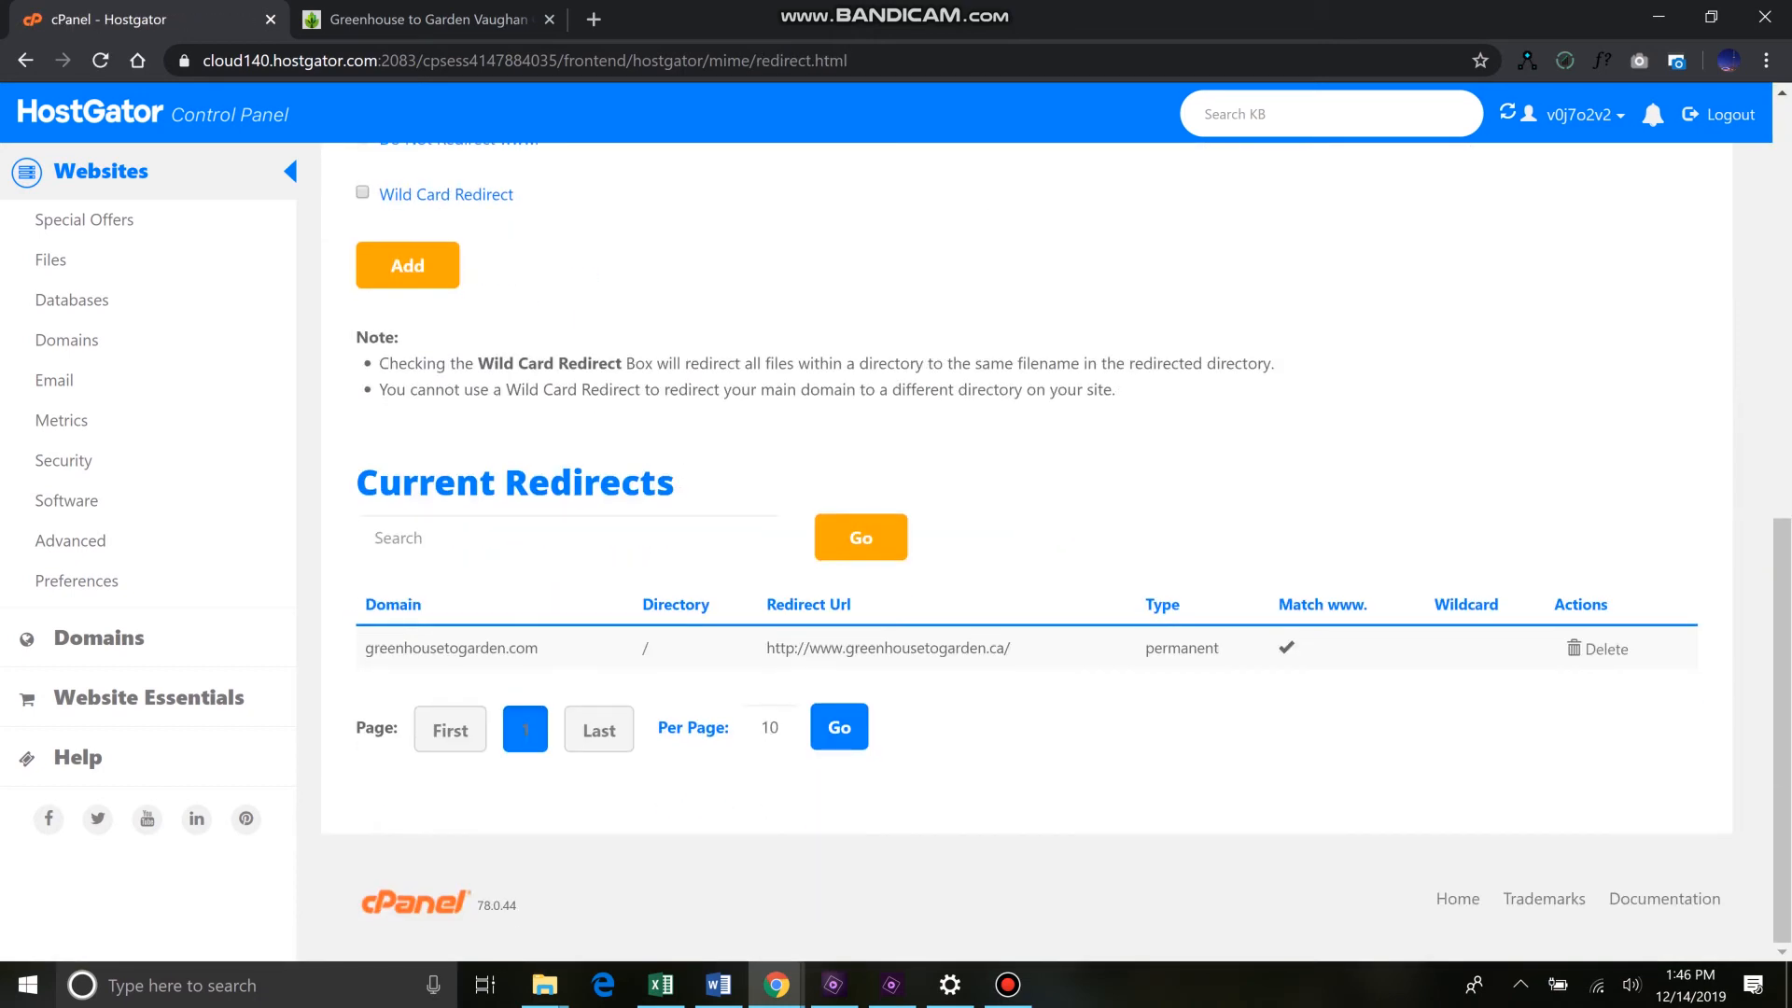
{"action": "double_click", "coordinate": [450, 647]}
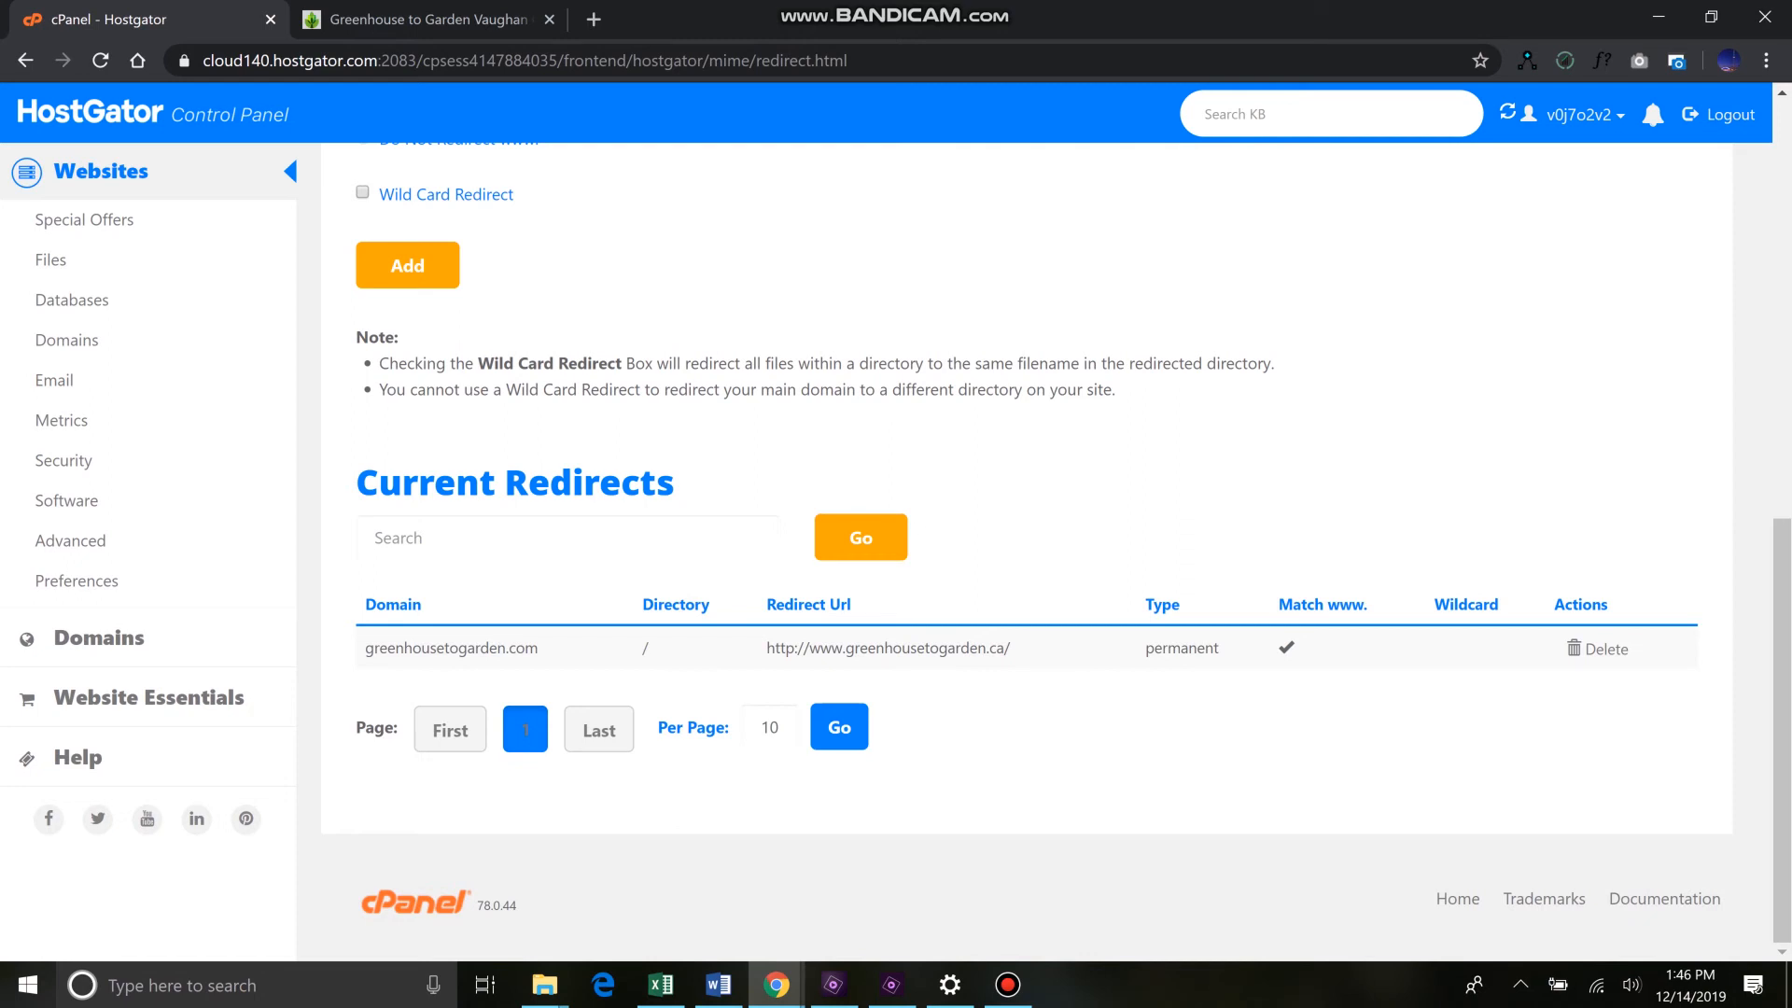
{"action": "left_click", "coordinate": [424, 19]}
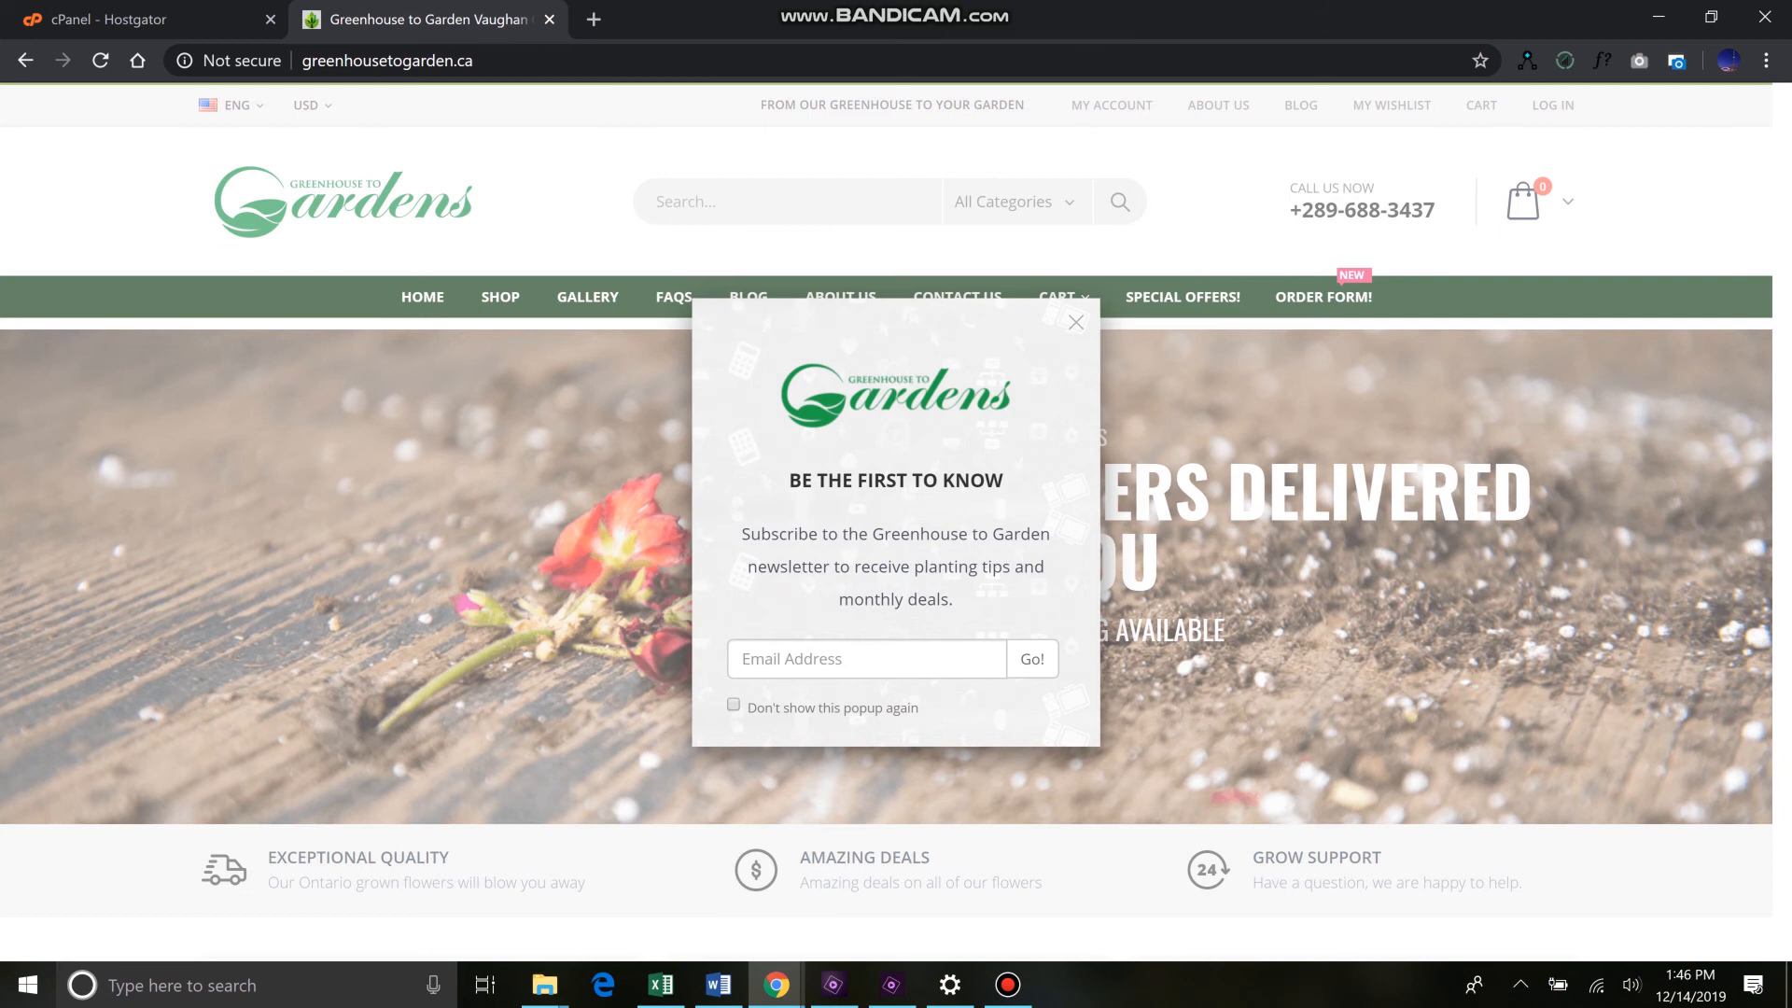
{"action": "left_click", "coordinate": [146, 19]}
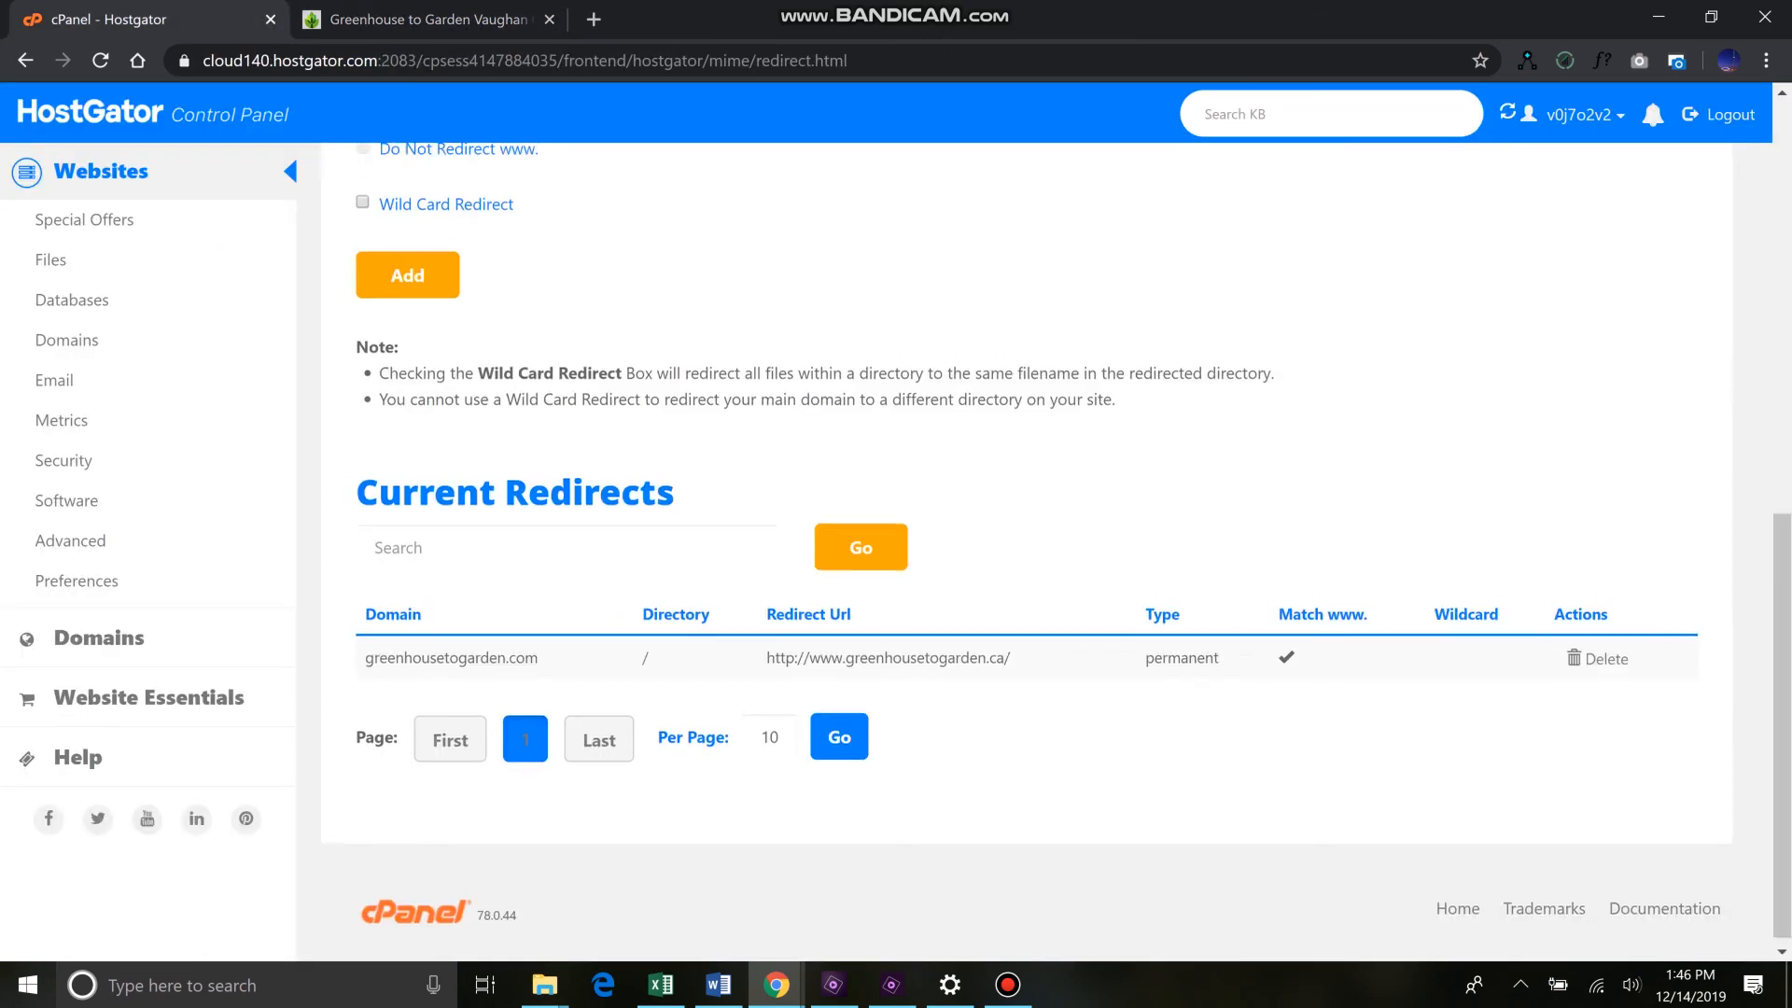